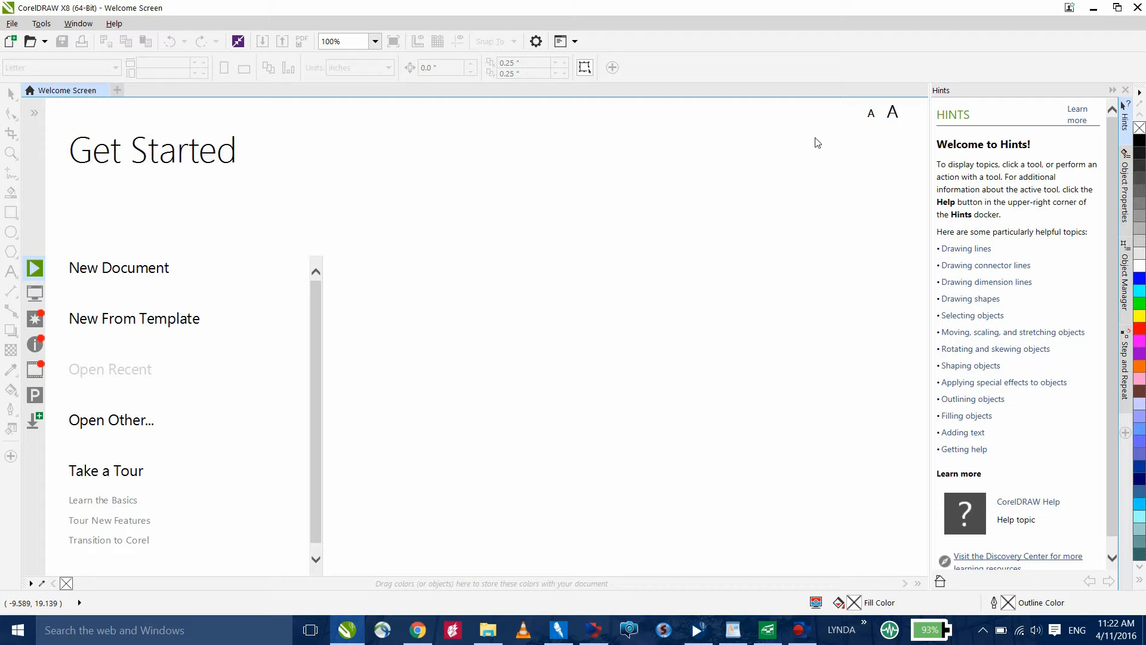
pyautogui.moveTo(82, 41)
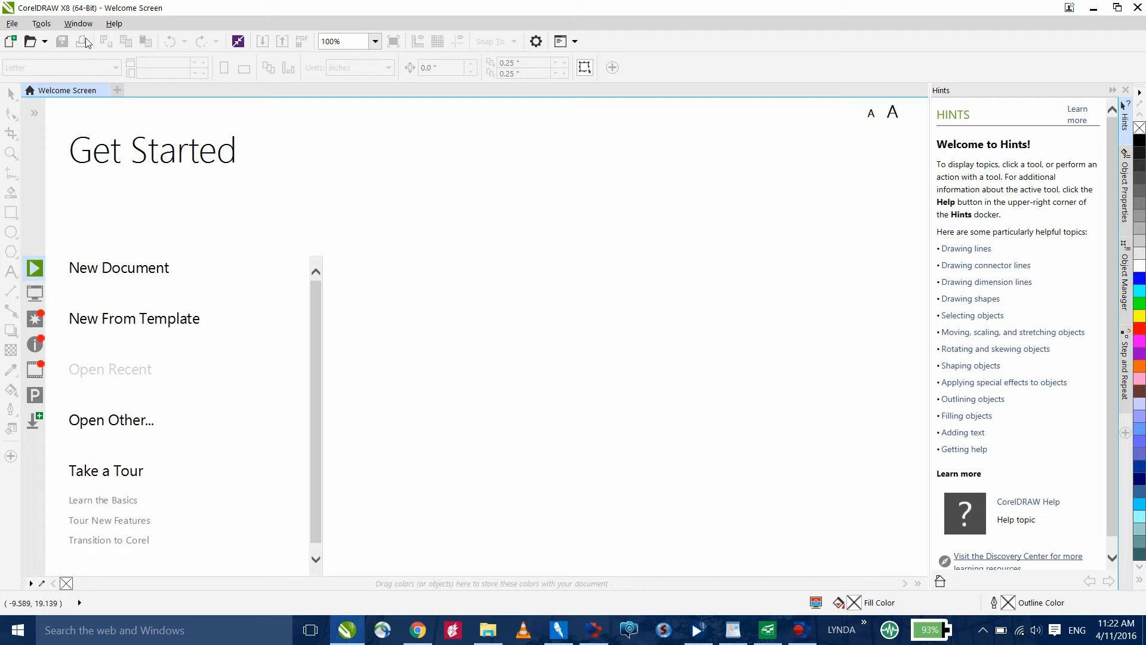
# - Start a new blank document from the welcome screen, bringing up its creation settings
pyautogui.click(12, 22)
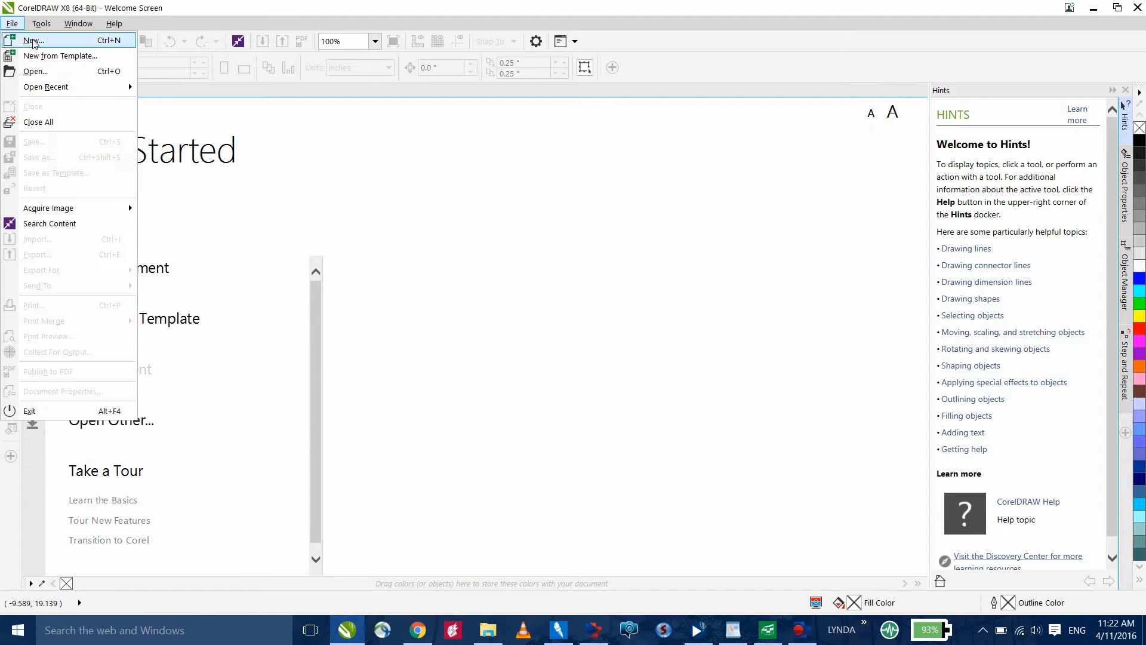
pyautogui.moveTo(107, 43)
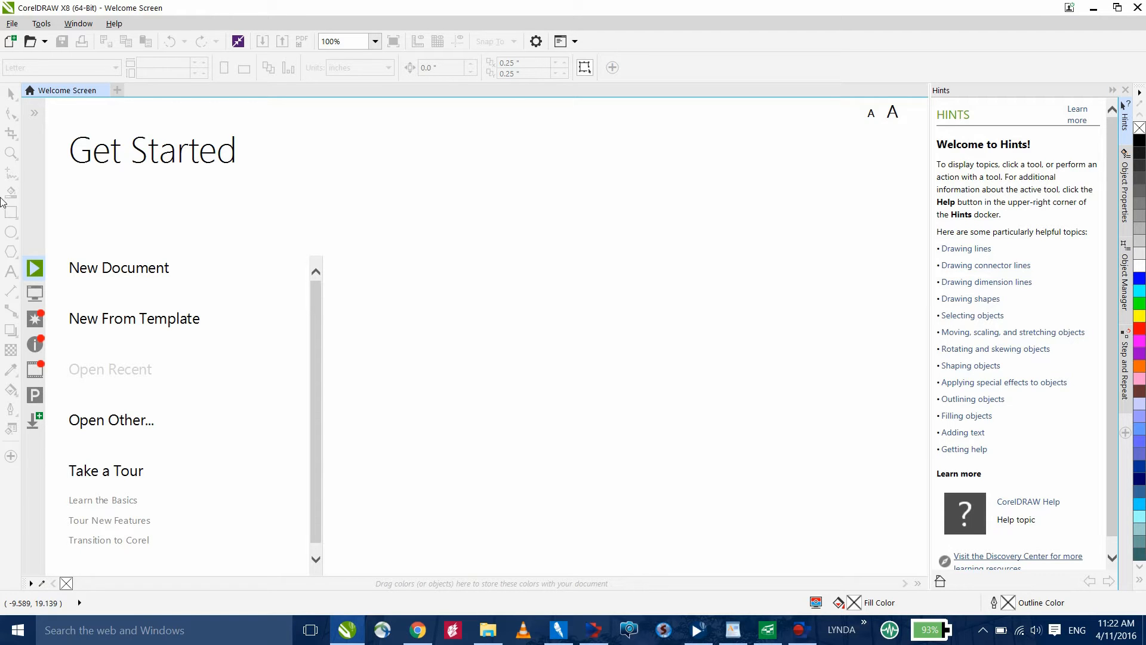
pyautogui.moveTo(101, 270)
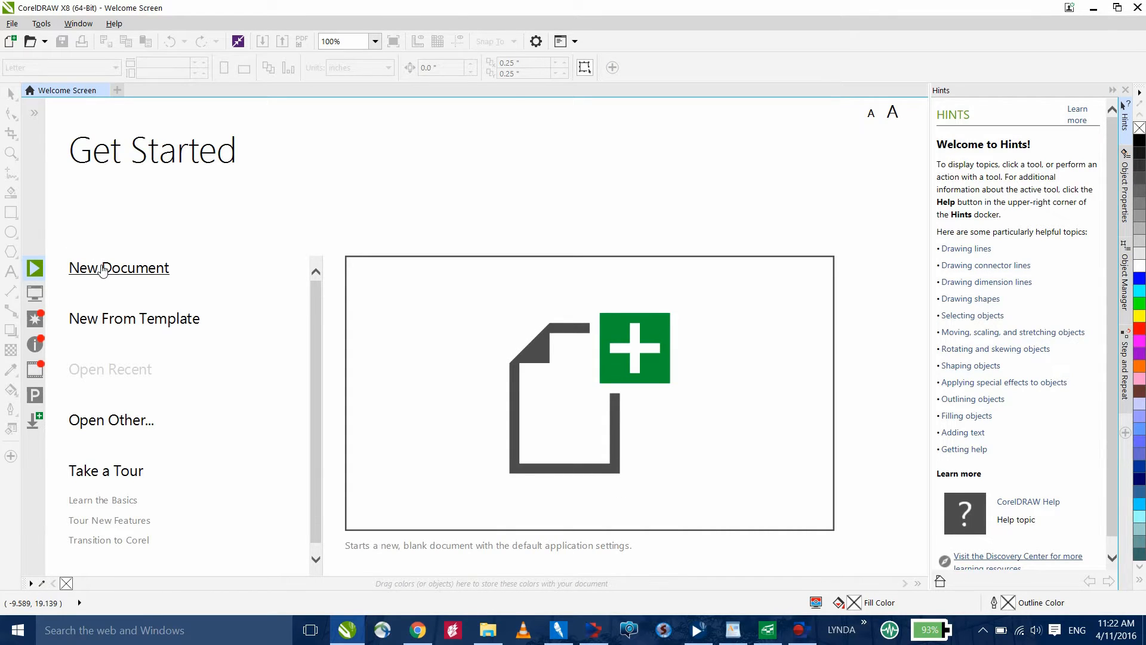
pyautogui.click(118, 267)
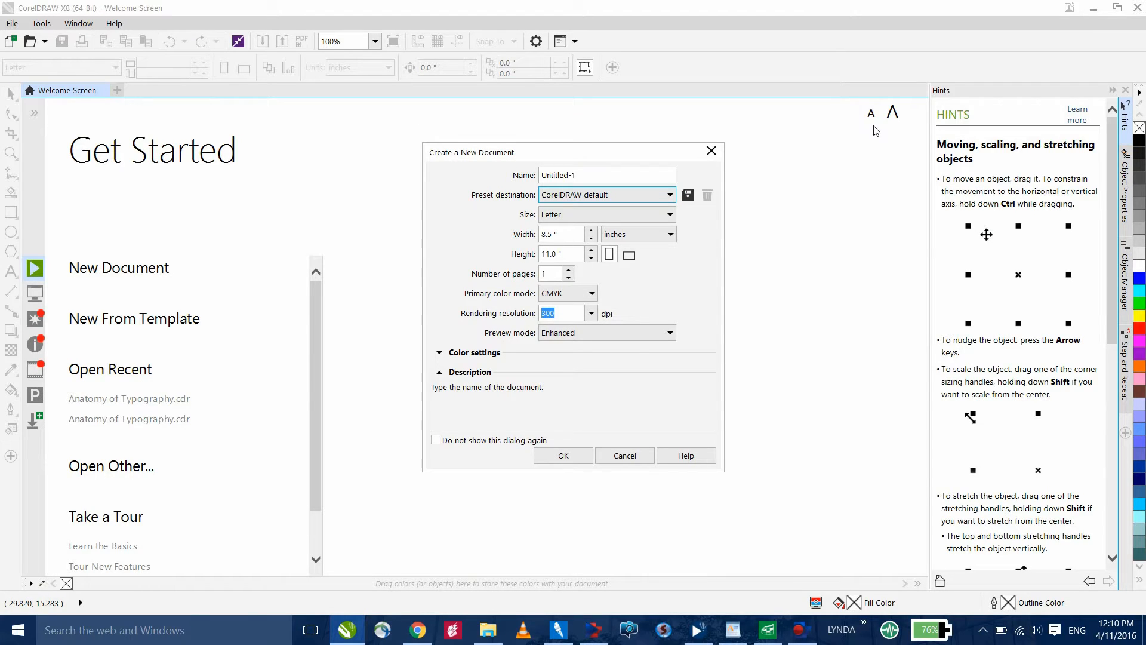
# - Name the document 'Brochure' and review the preset destination list, keeping CorelDRAW default
pyautogui.click(590, 174)
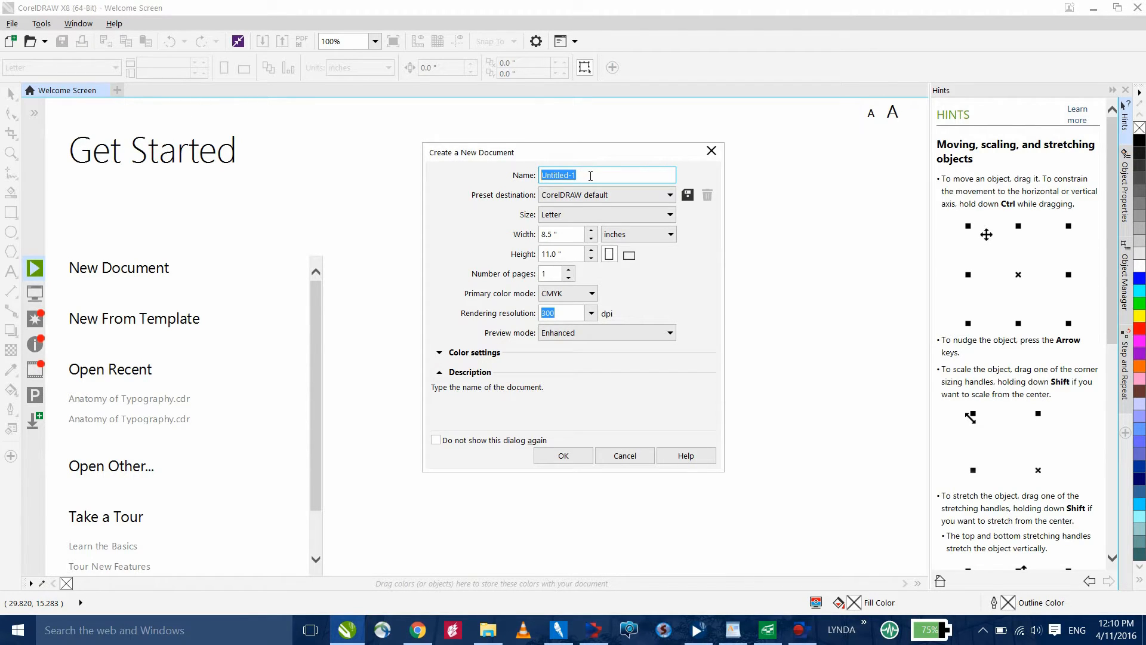
pyautogui.write('Bro')
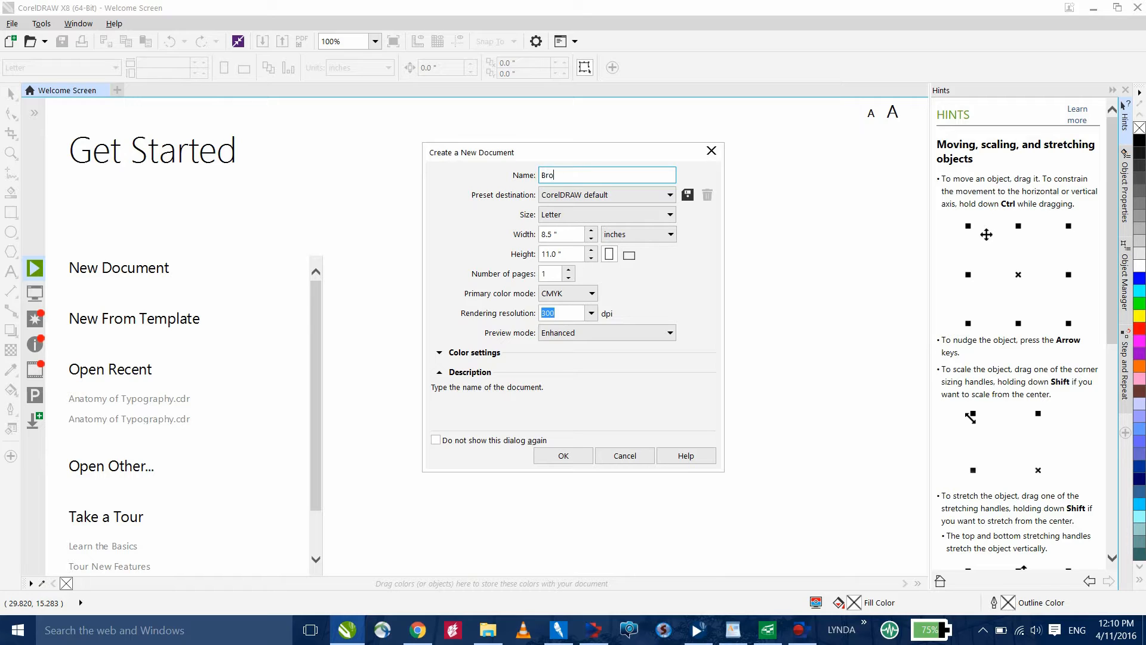
pyautogui.write('chure')
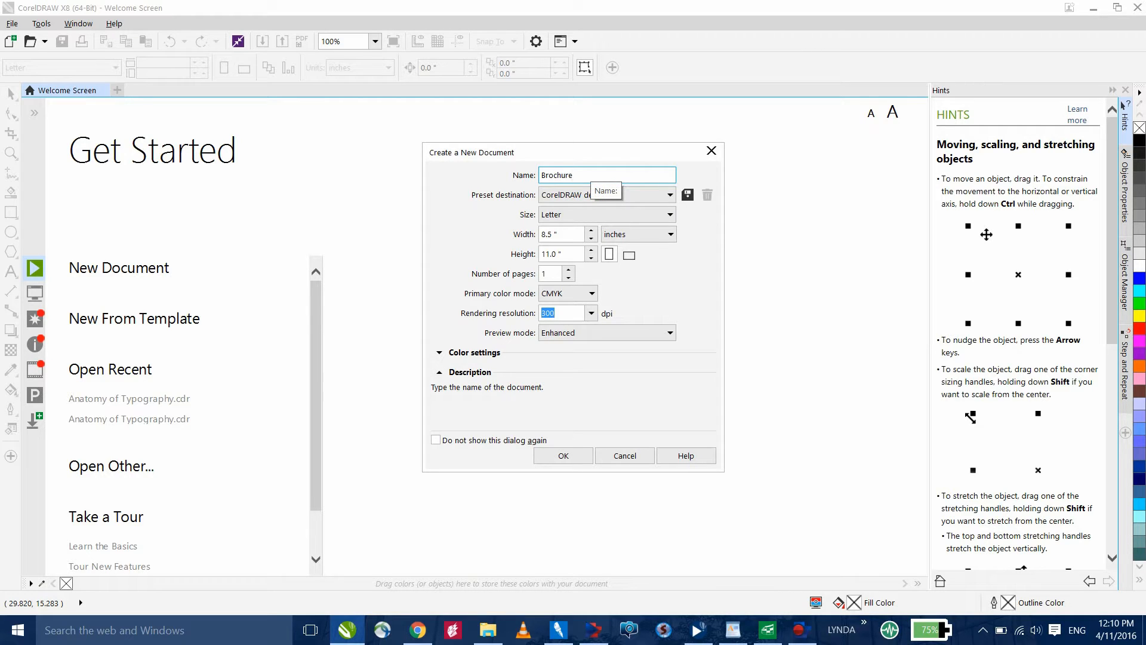
pyautogui.moveTo(506, 202)
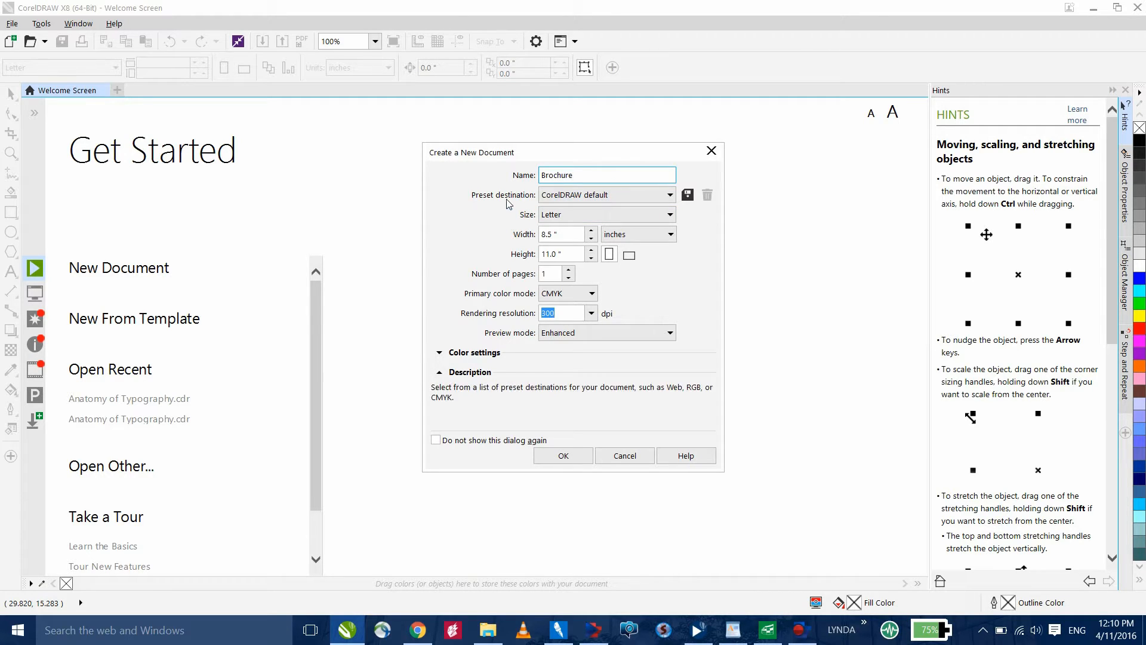
pyautogui.click(668, 195)
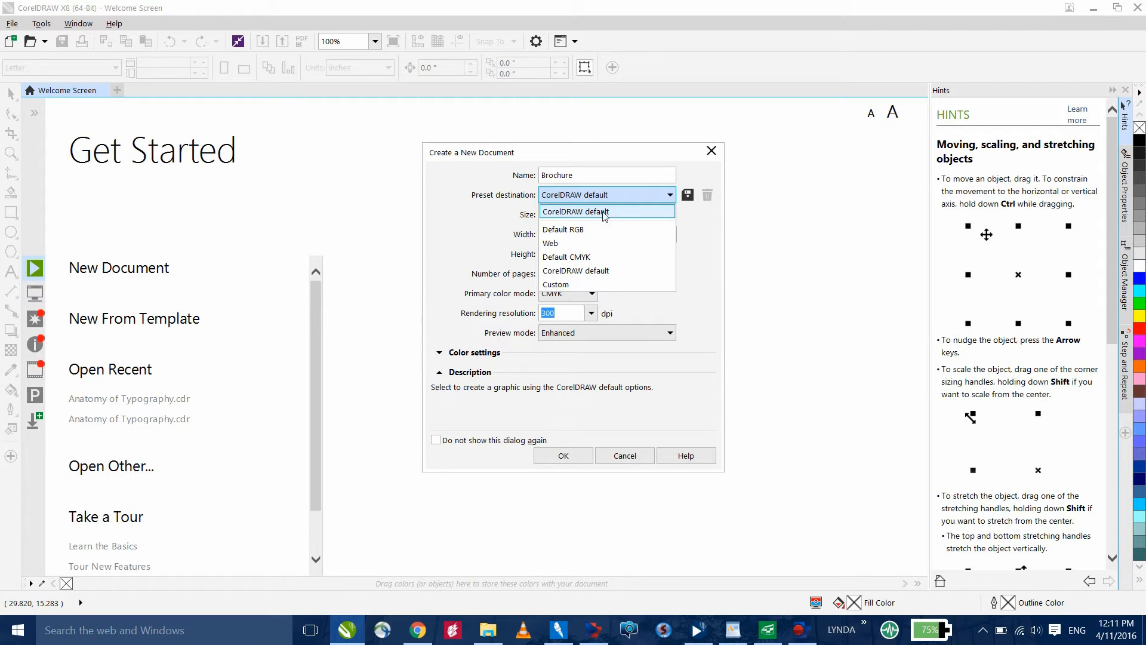
pyautogui.moveTo(616, 212)
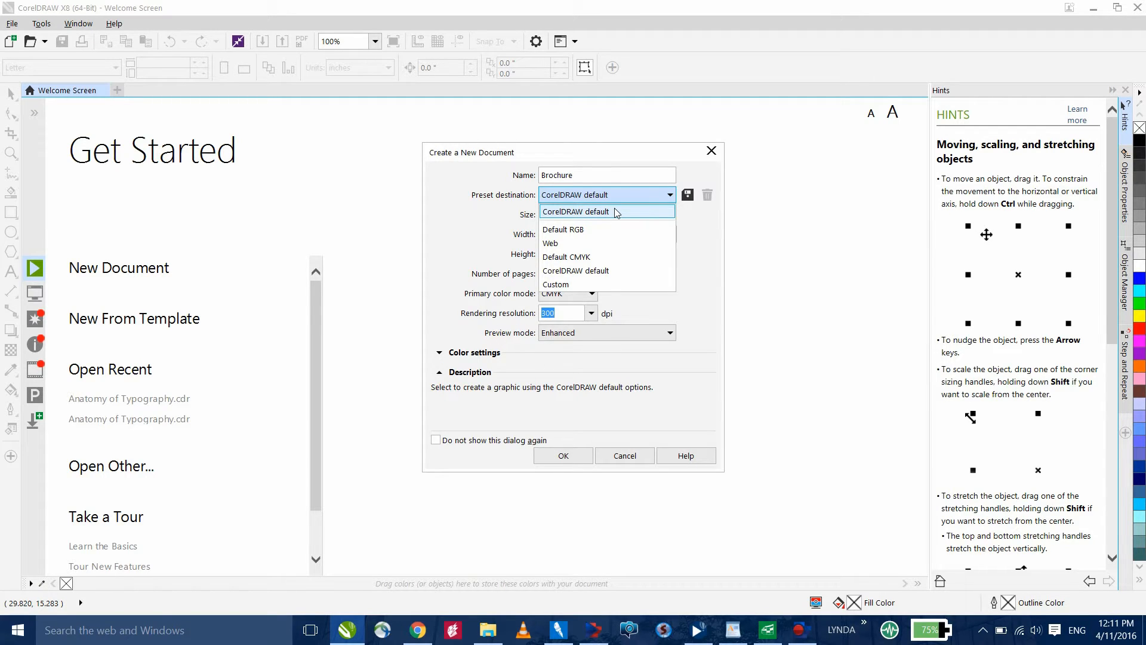
pyautogui.moveTo(616, 235)
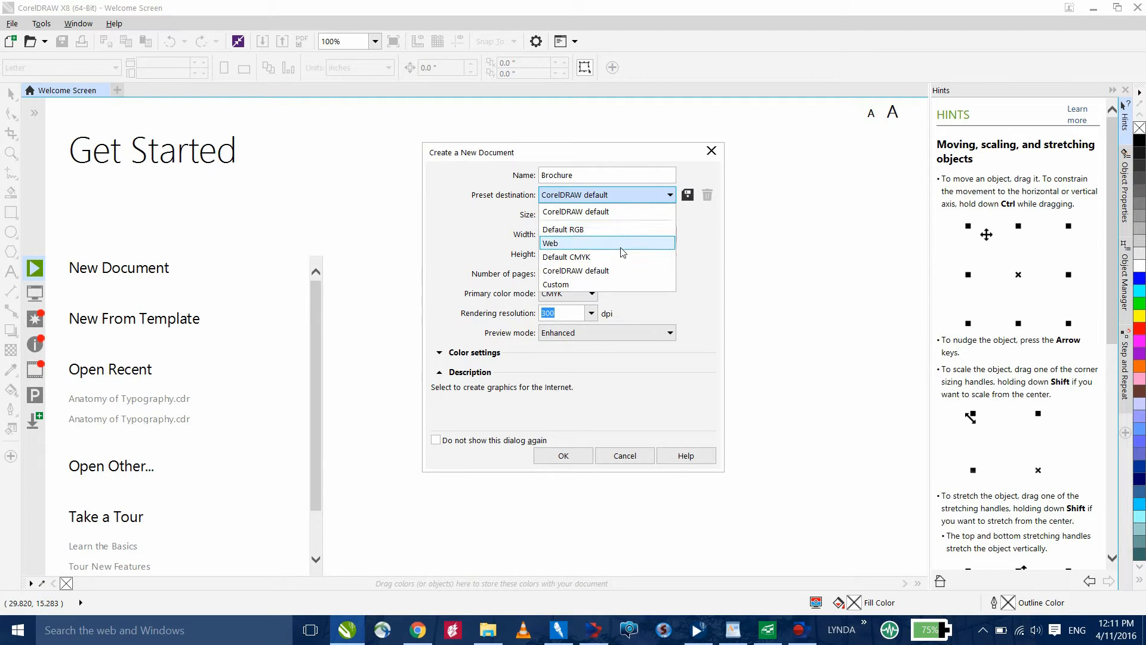
pyautogui.moveTo(623, 262)
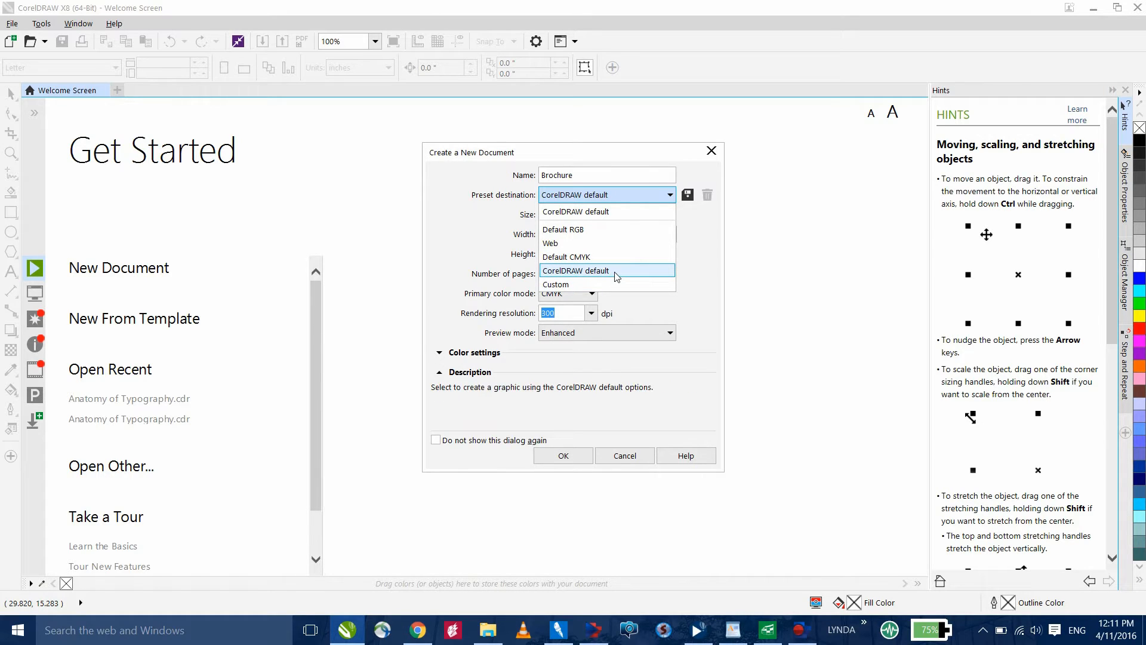
pyautogui.moveTo(618, 274)
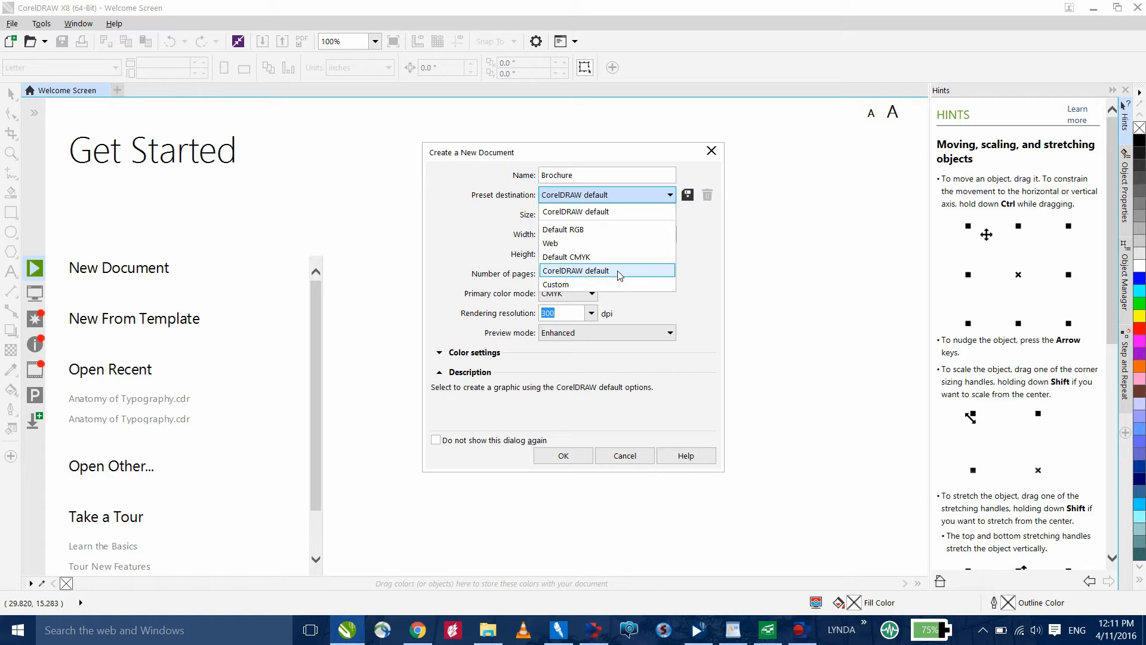
pyautogui.moveTo(606, 276)
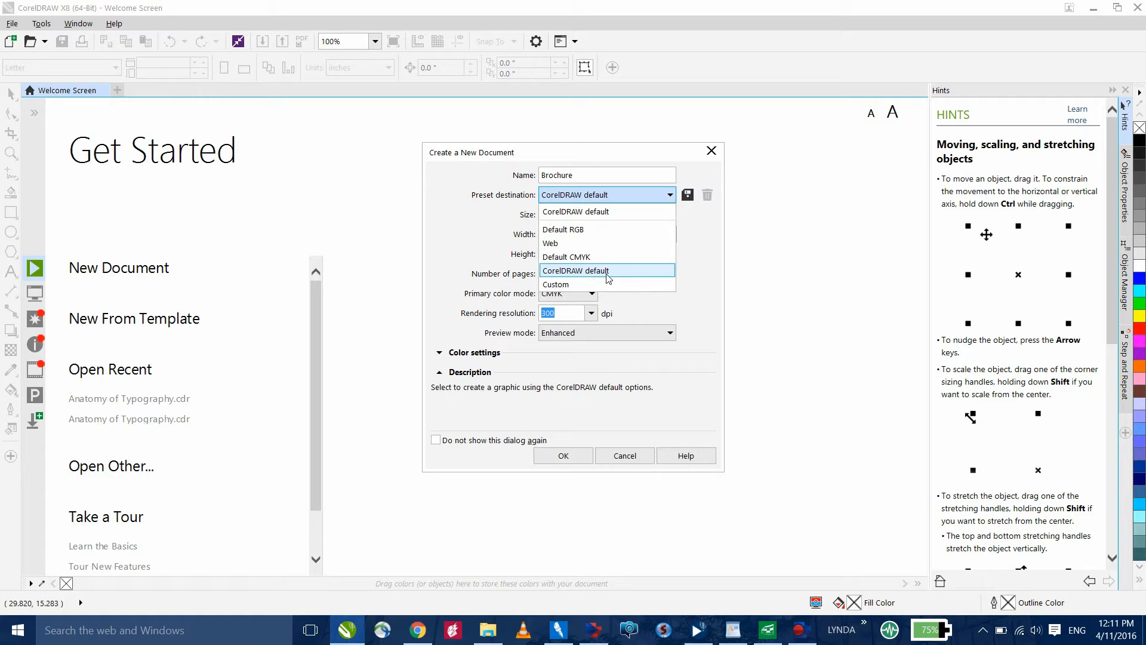
pyautogui.moveTo(600, 287)
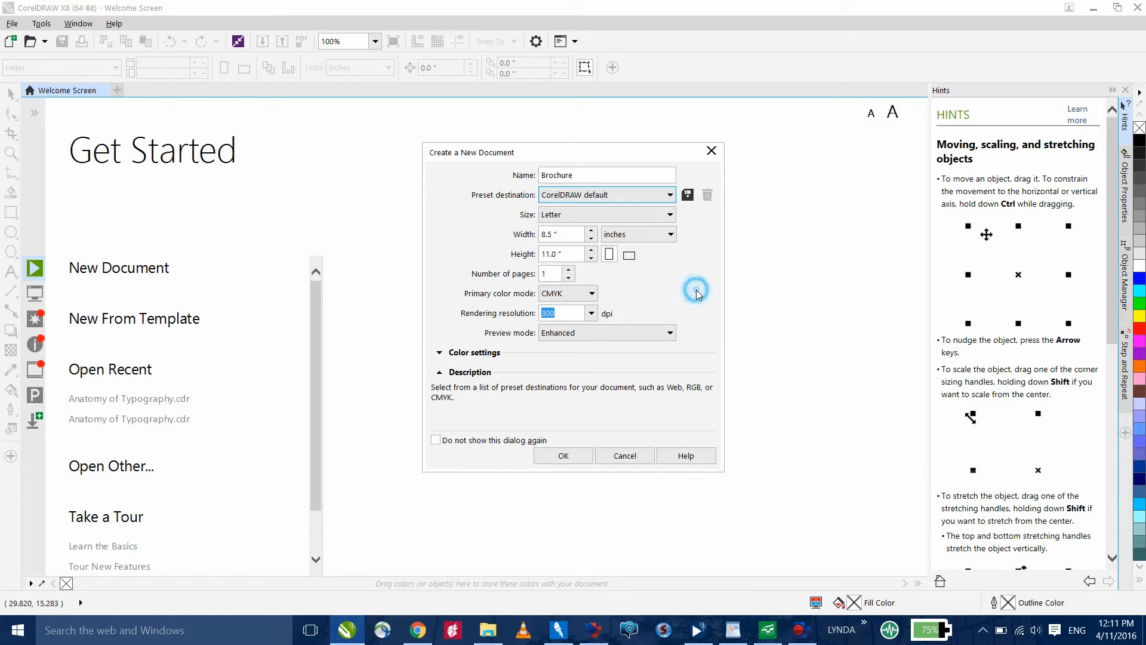
pyautogui.moveTo(534, 245)
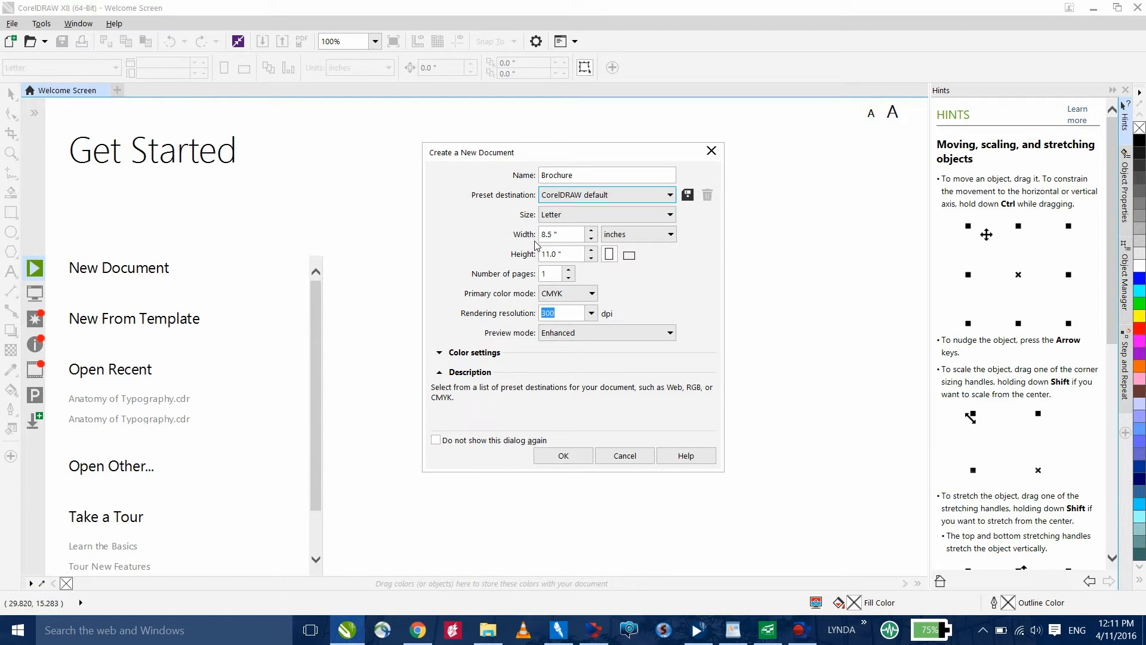
# - Browse the preset page sizes, keep letter size, and reveal the colour profile settings
pyautogui.click(671, 215)
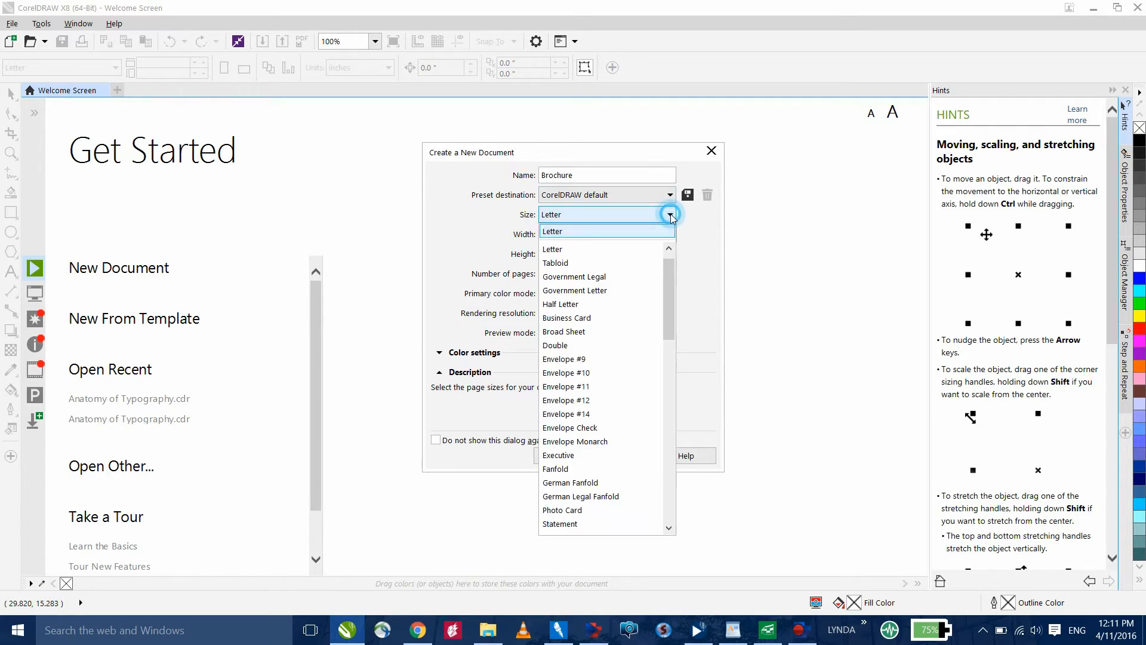
pyautogui.moveTo(675, 254)
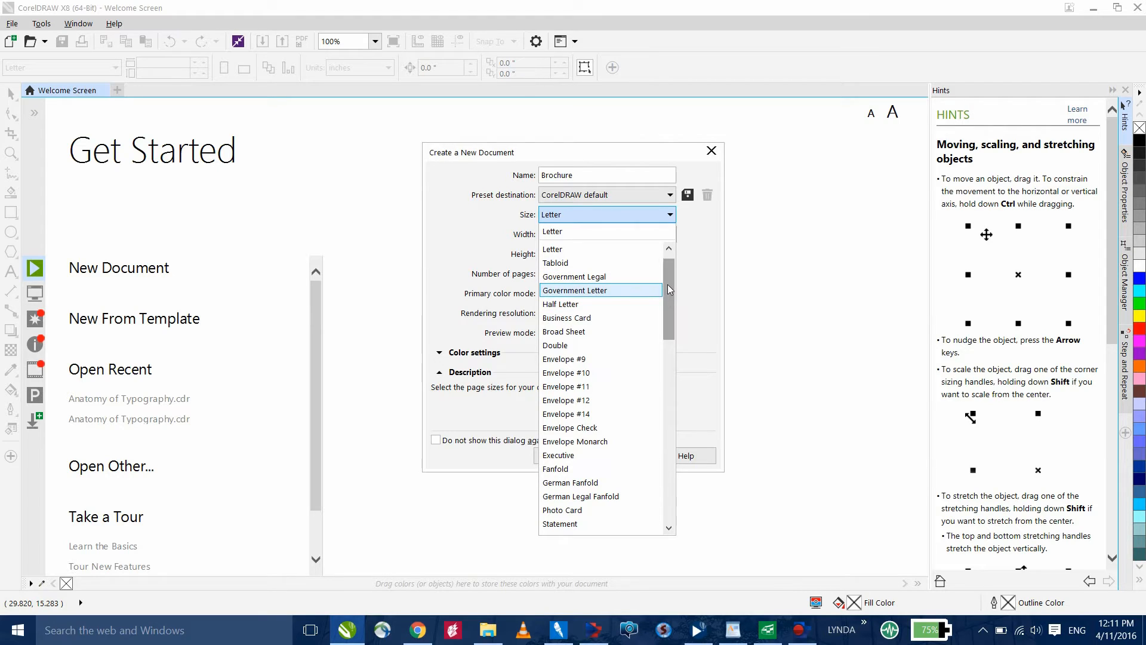
pyautogui.moveTo(601, 317)
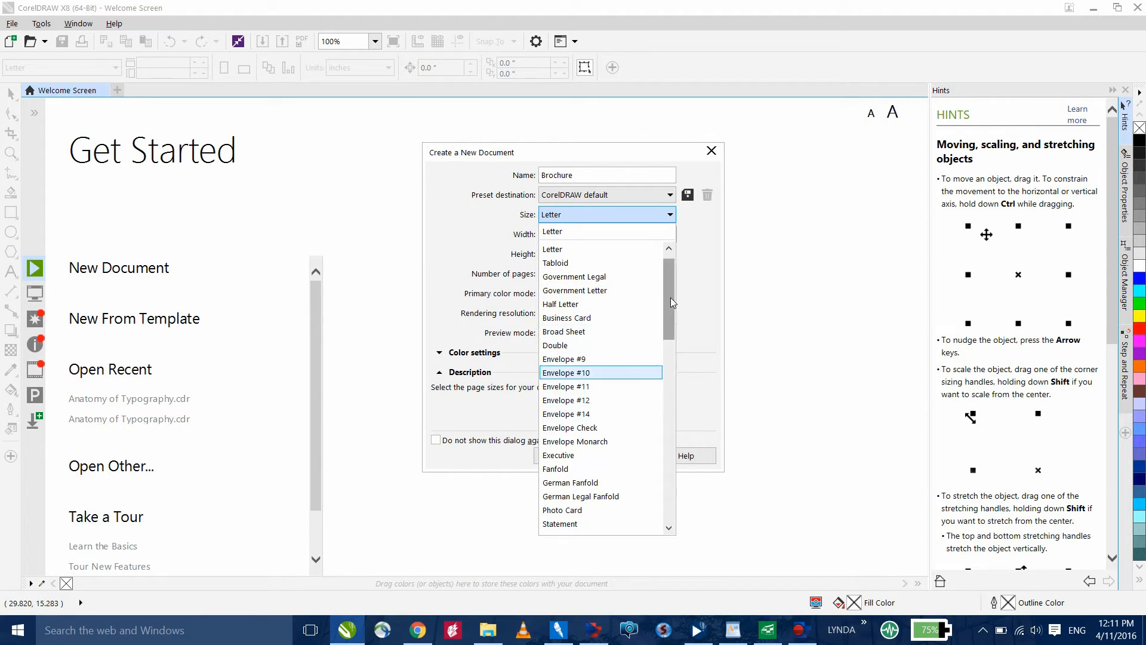
pyautogui.scroll(-3)
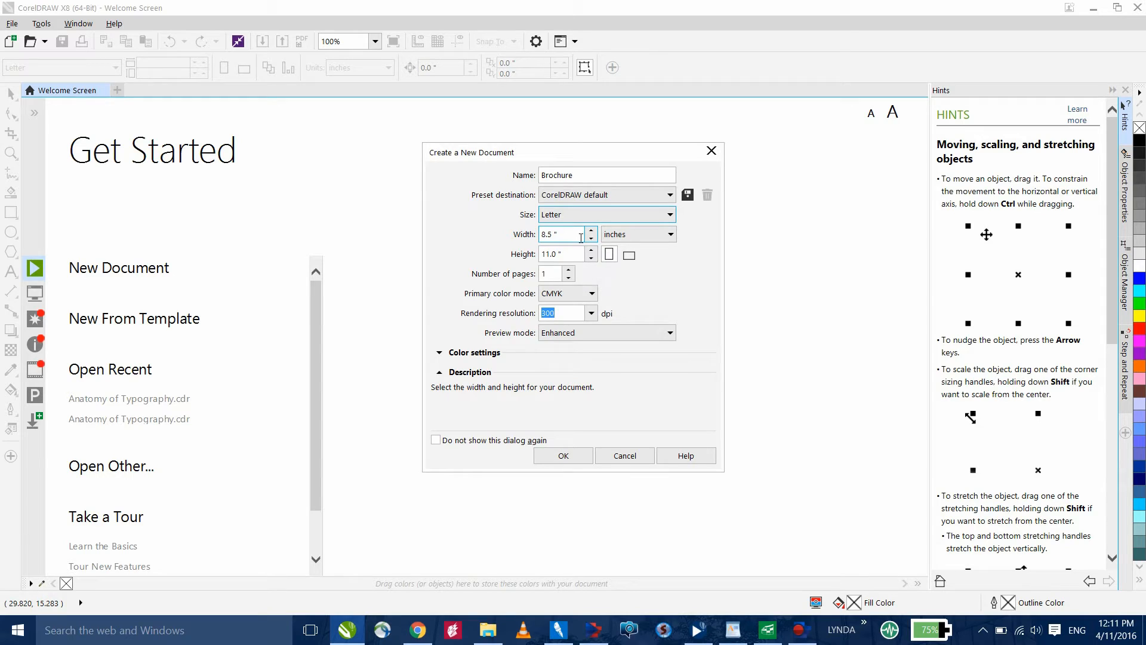
pyautogui.click(609, 253)
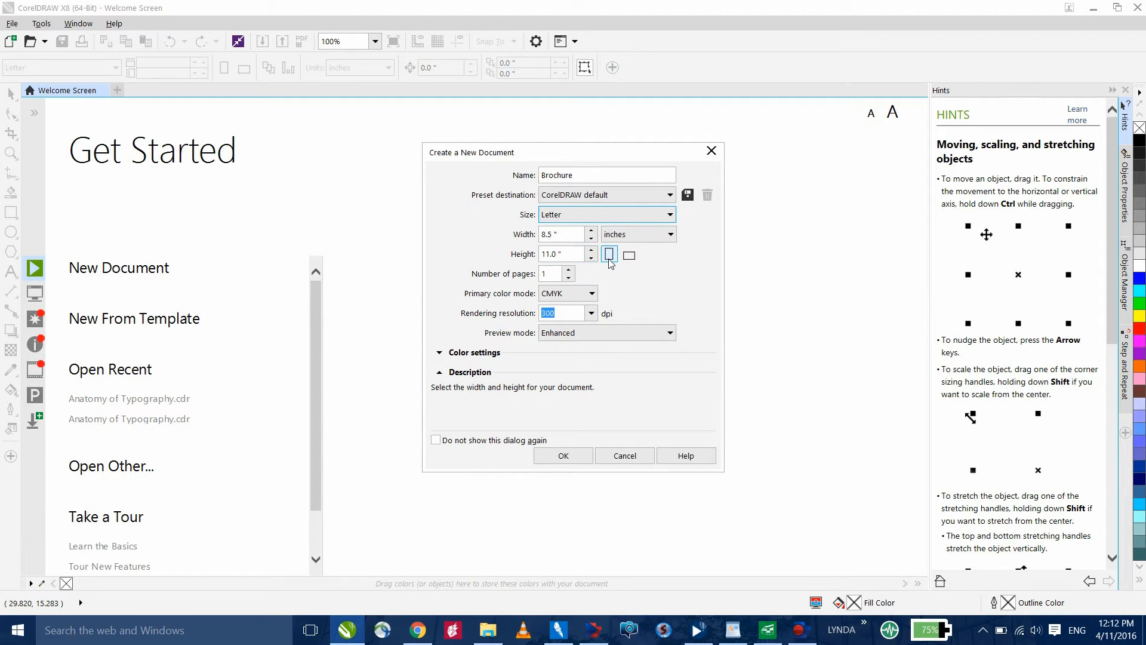
pyautogui.moveTo(609, 254)
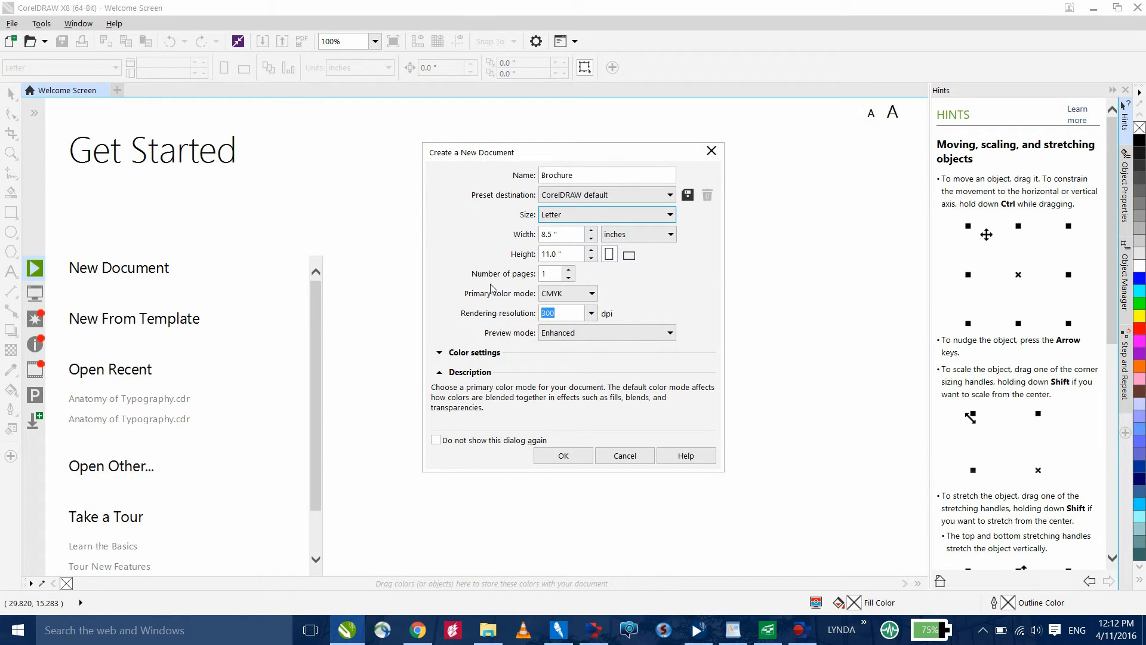
pyautogui.moveTo(510, 298)
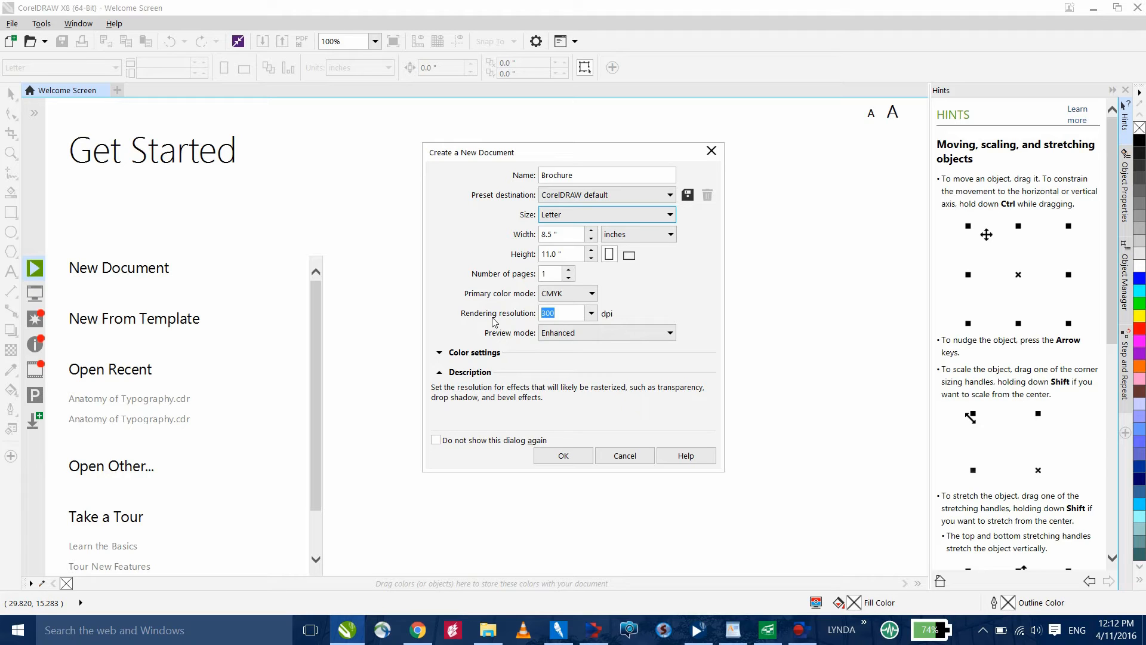
pyautogui.moveTo(509, 339)
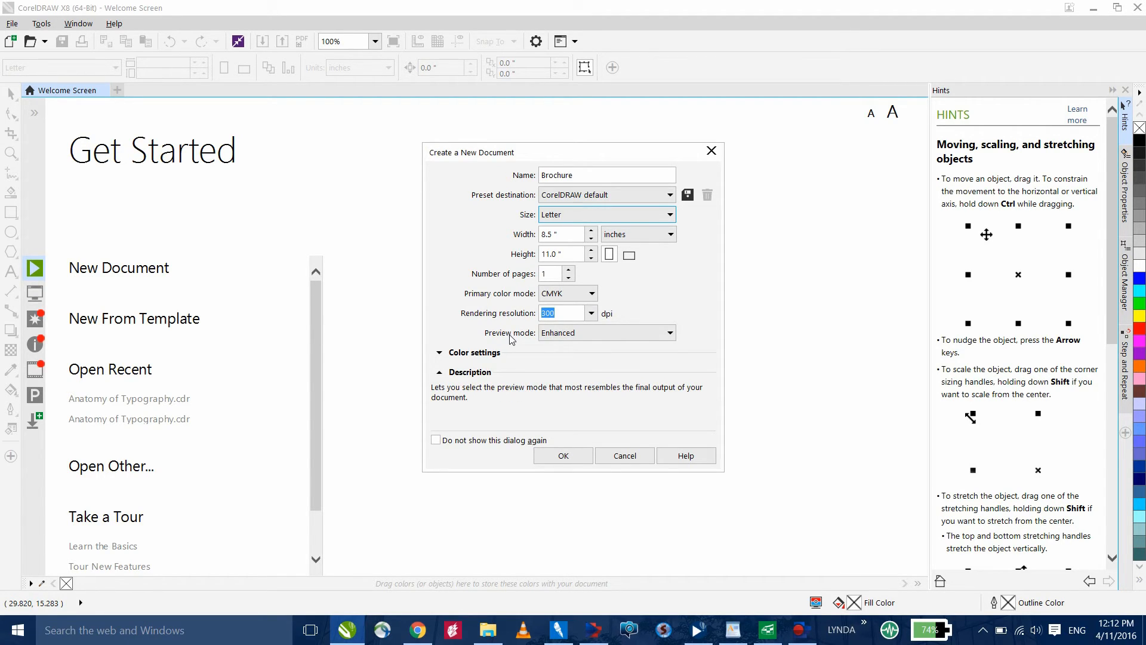
pyautogui.click(439, 352)
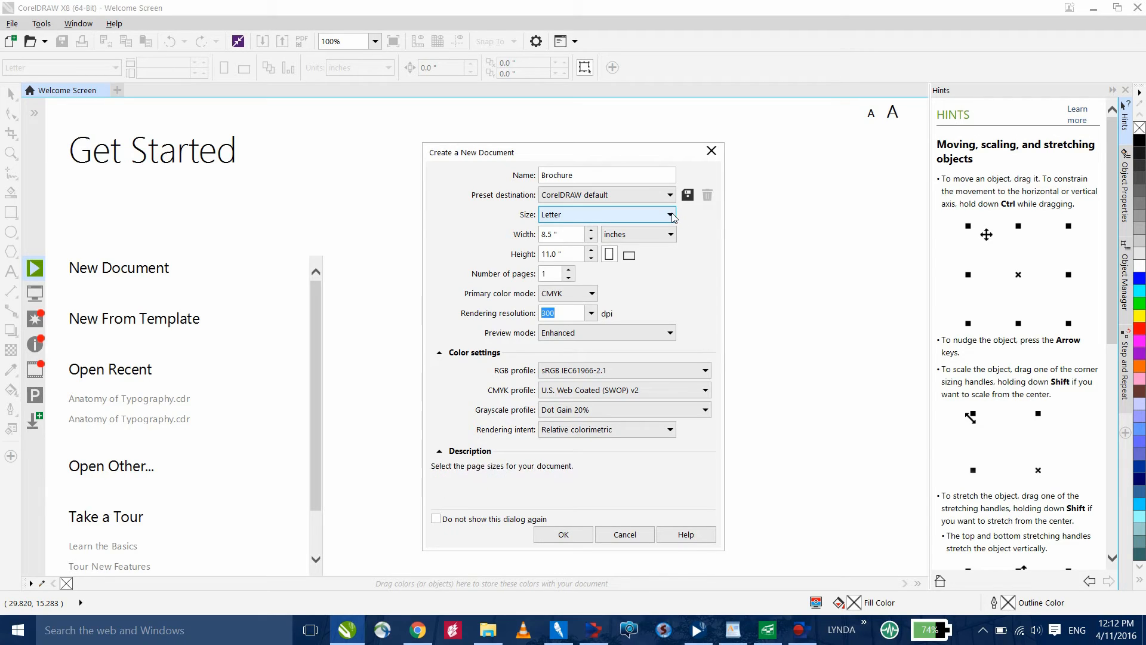
# - Create the Brochure document as a landscape page in RGB primary colour mode
pyautogui.click(628, 253)
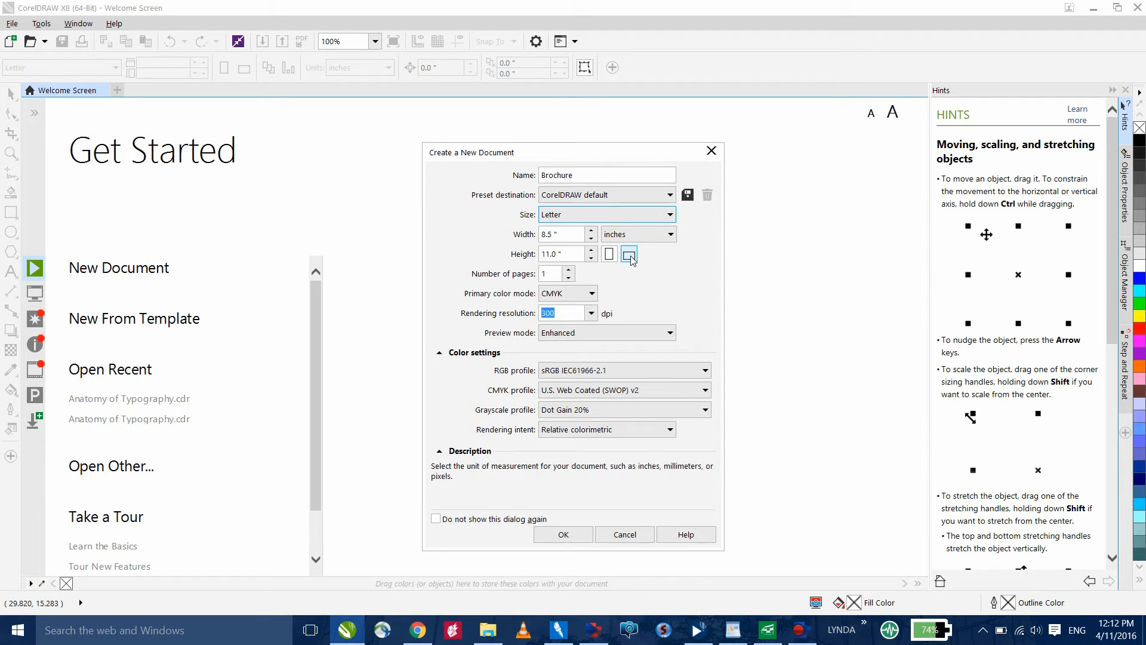
pyautogui.click(628, 253)
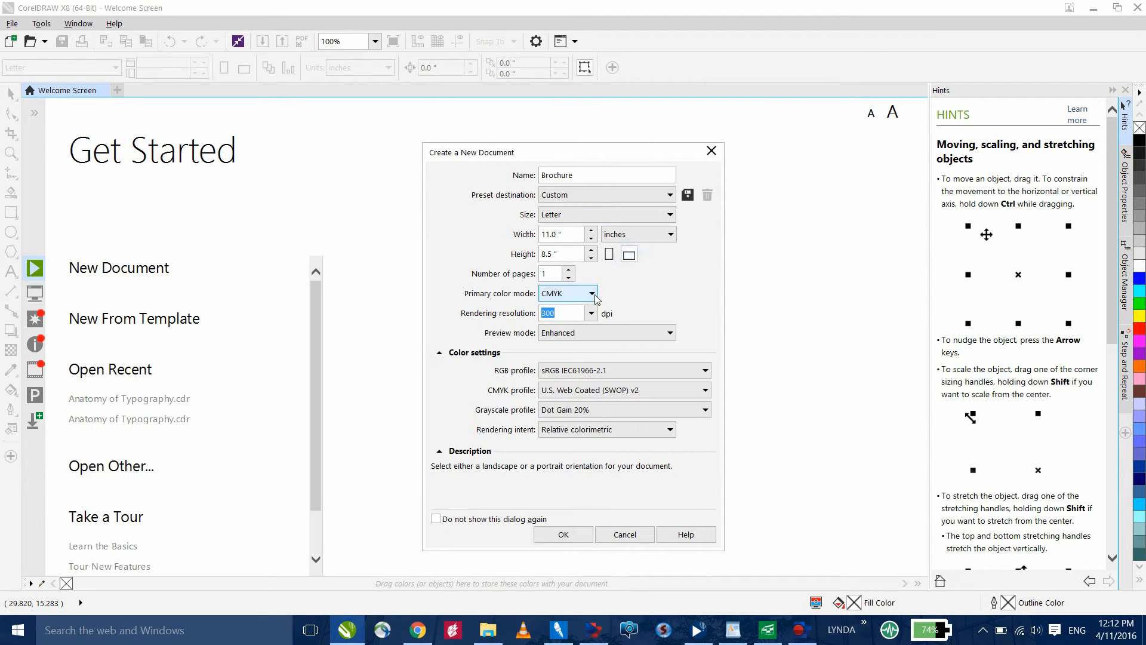
pyautogui.click(590, 294)
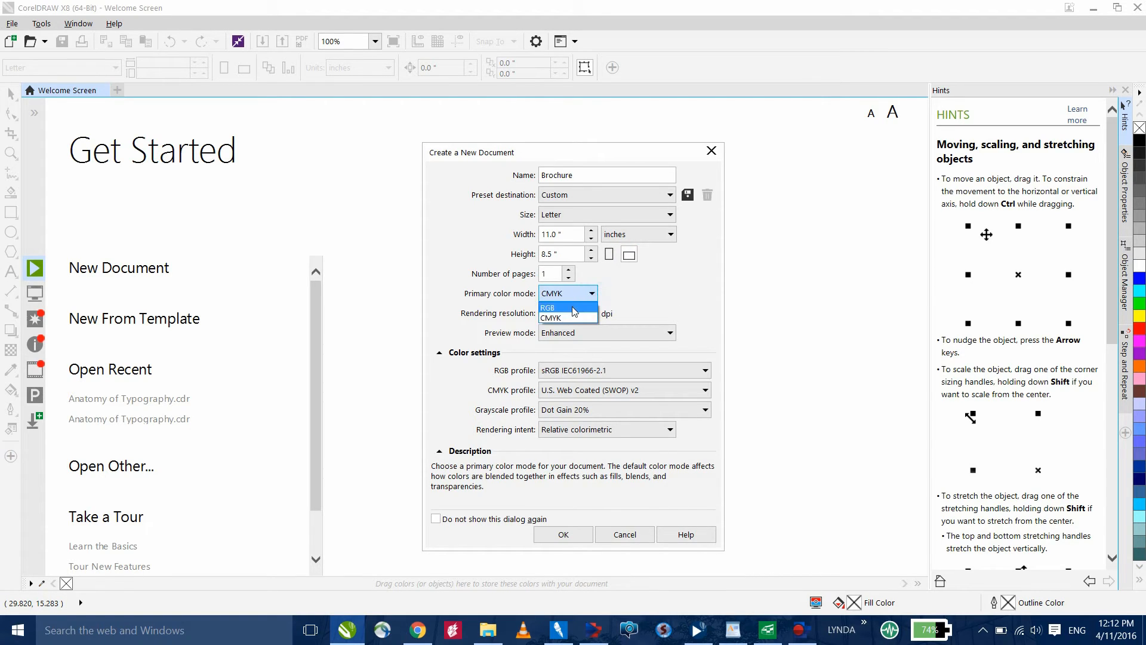
pyautogui.click(547, 308)
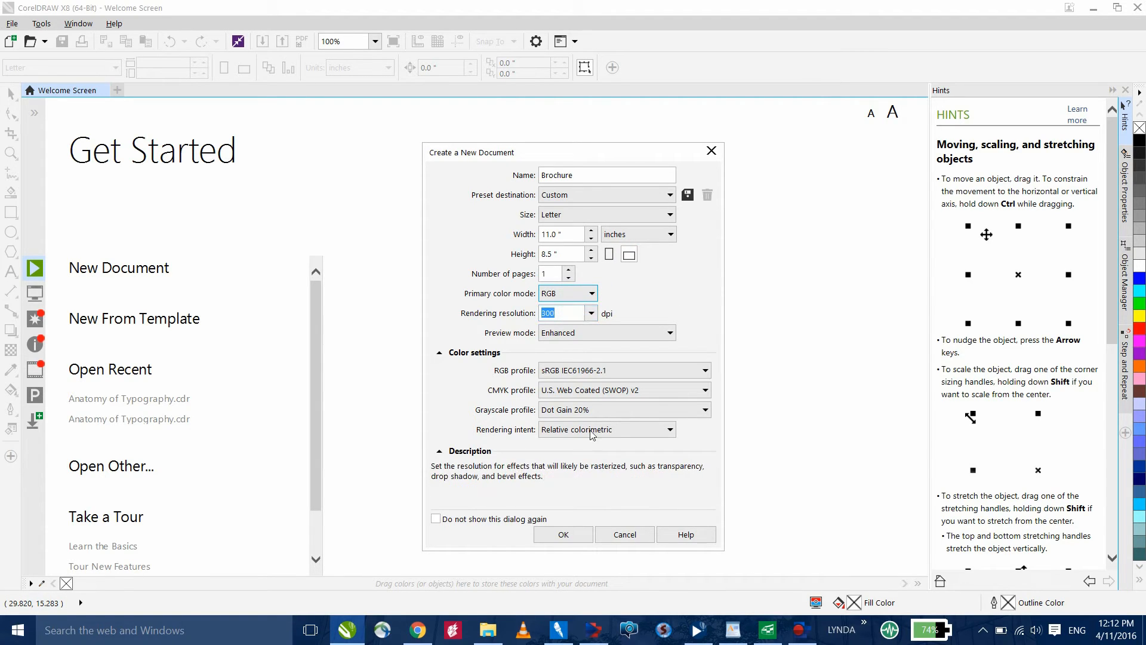
pyautogui.click(564, 534)
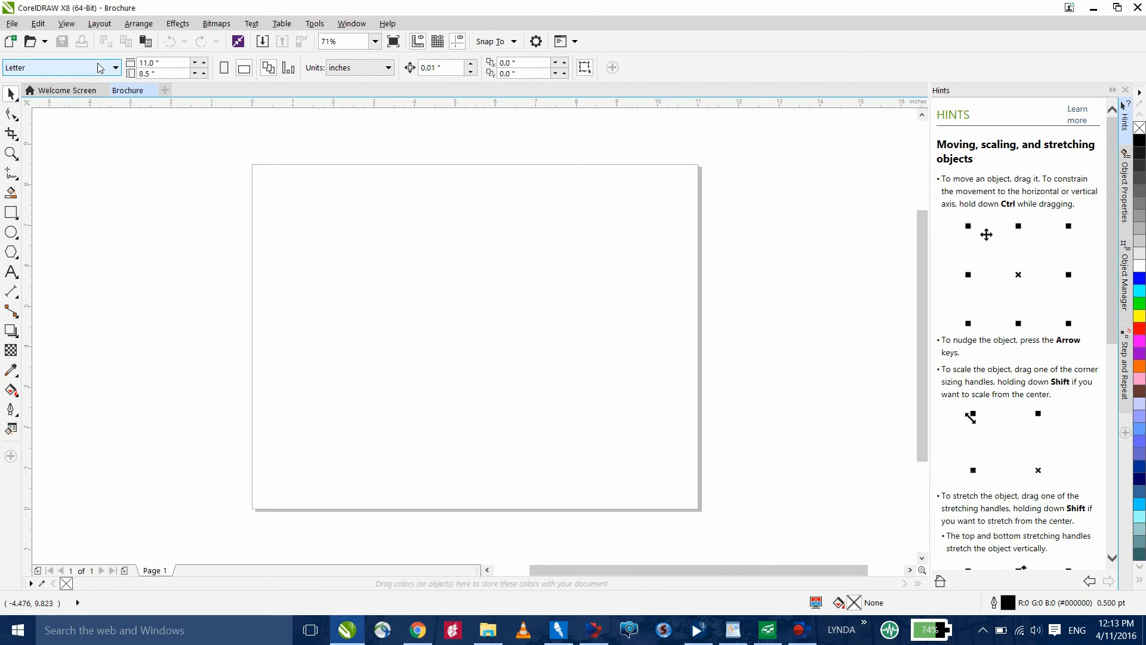
# - Change the page to Tabloid size in landscape, 17 by 11 inches
pyautogui.click(115, 67)
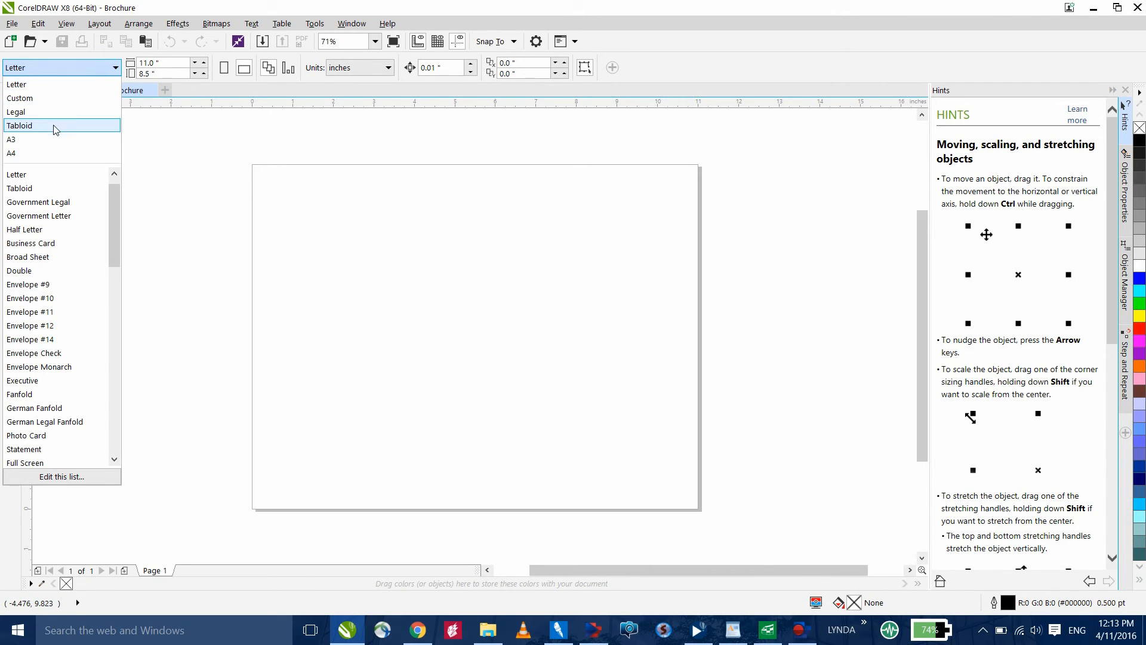
pyautogui.click(22, 125)
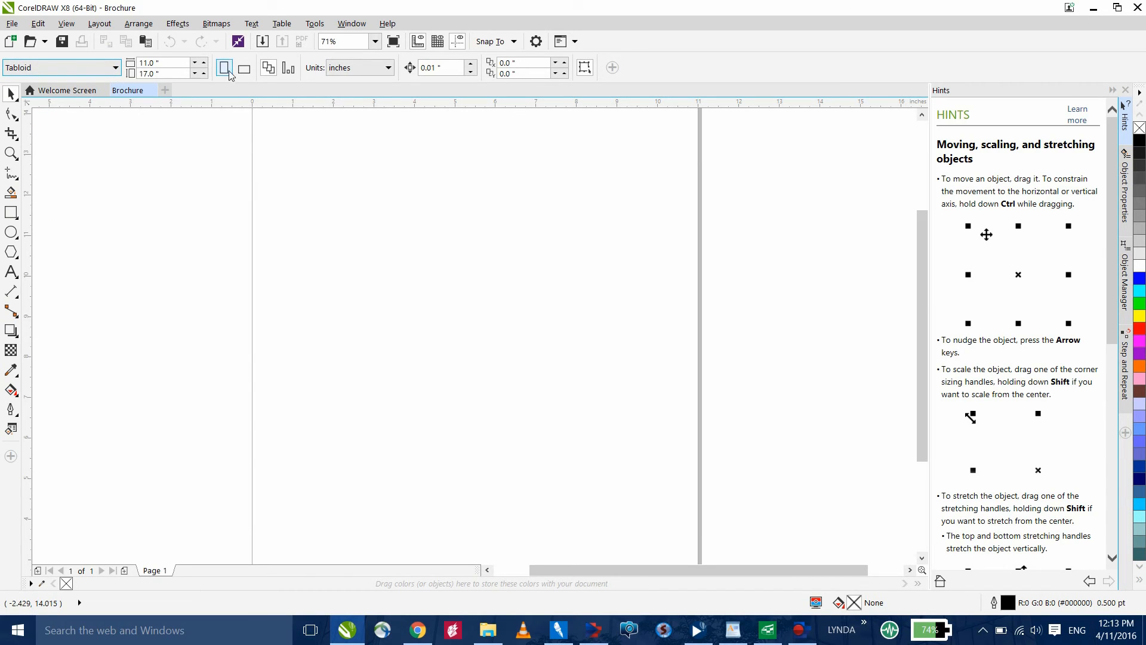
pyautogui.click(242, 67)
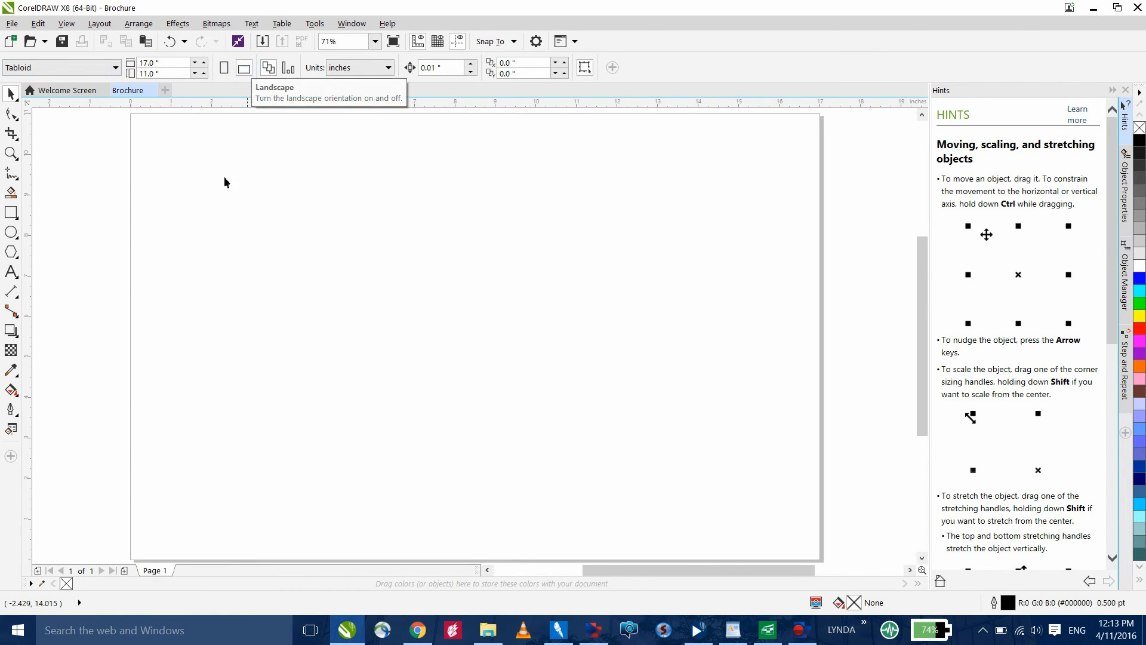
pyautogui.moveTo(161, 62)
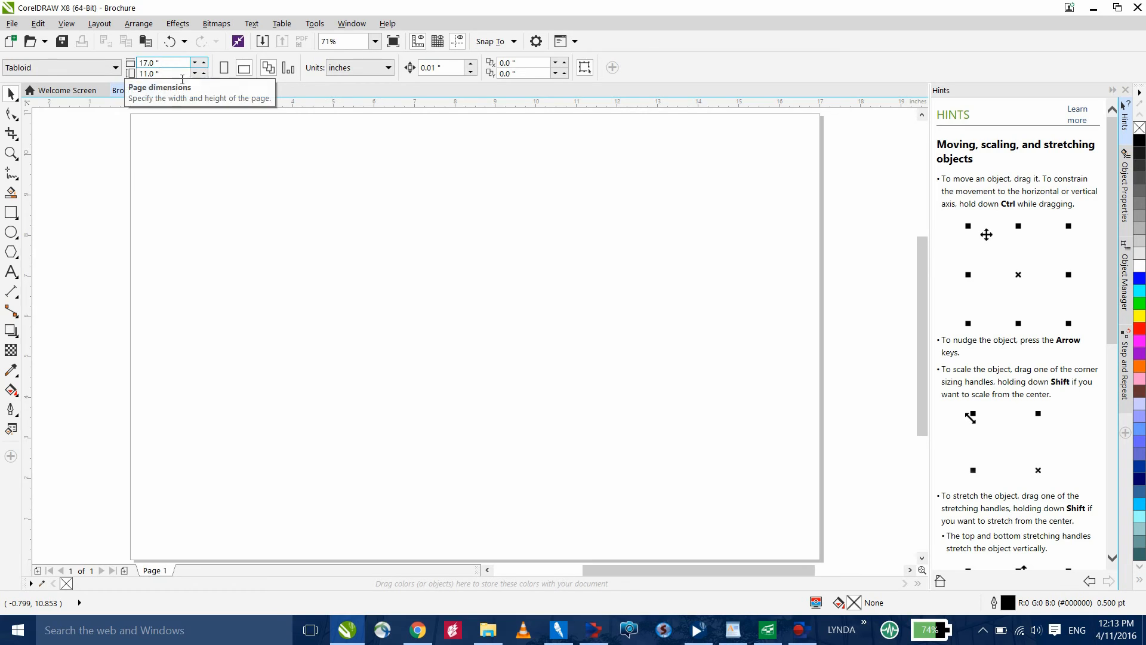
pyautogui.moveTo(244, 67)
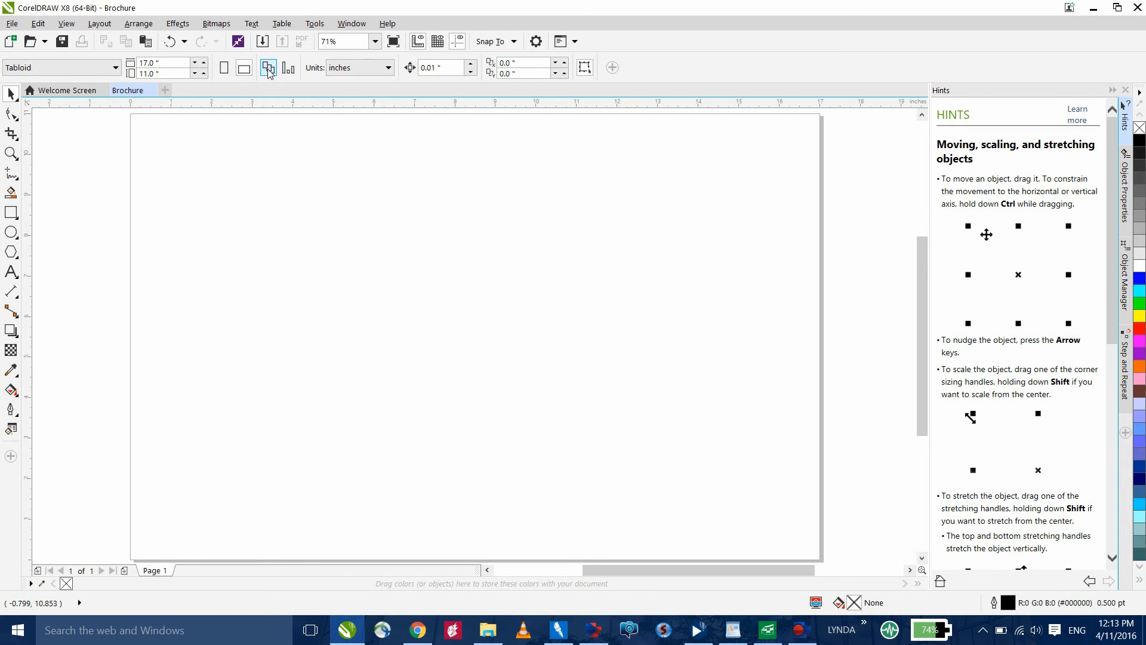
pyautogui.moveTo(267, 68)
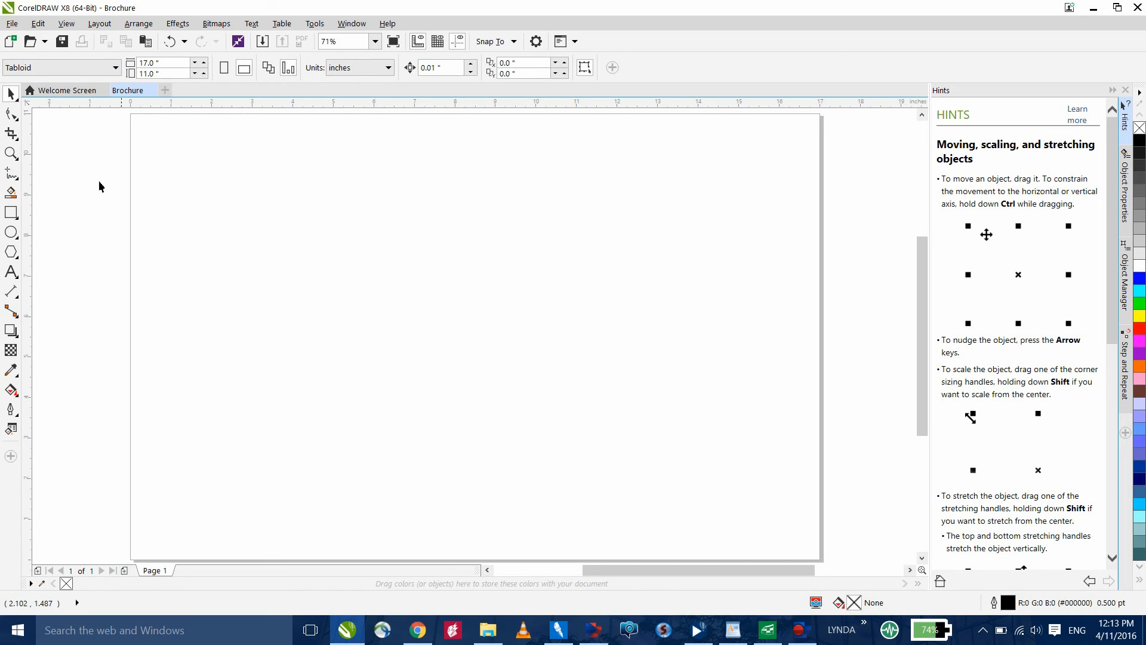
pyautogui.moveTo(76, 76)
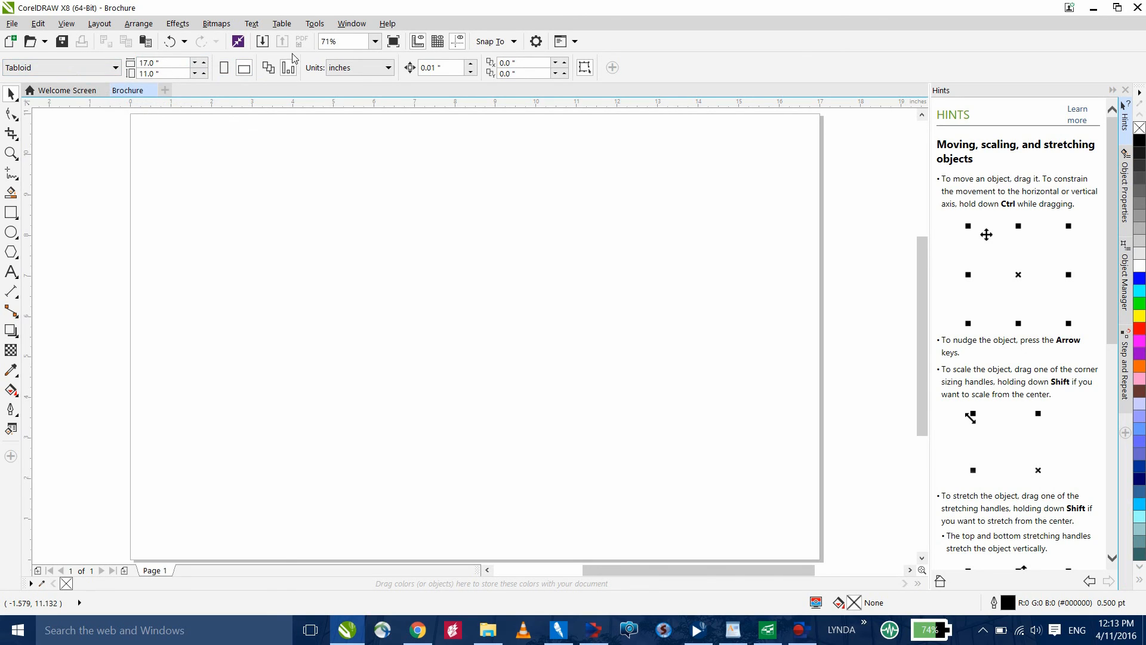
pyautogui.moveTo(286, 66)
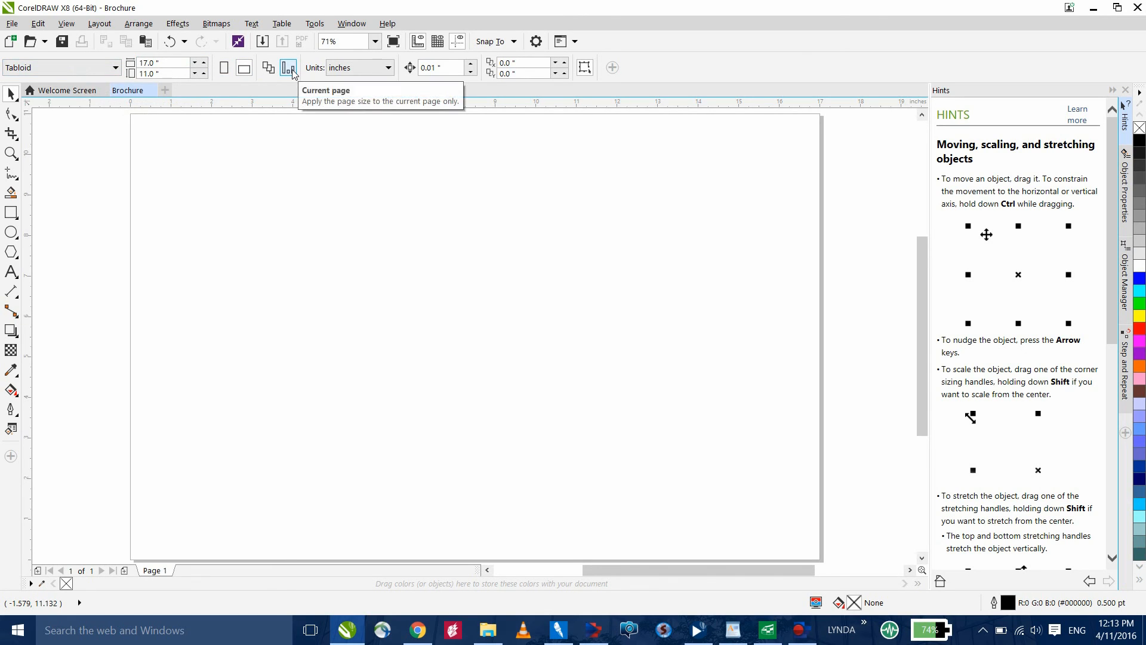